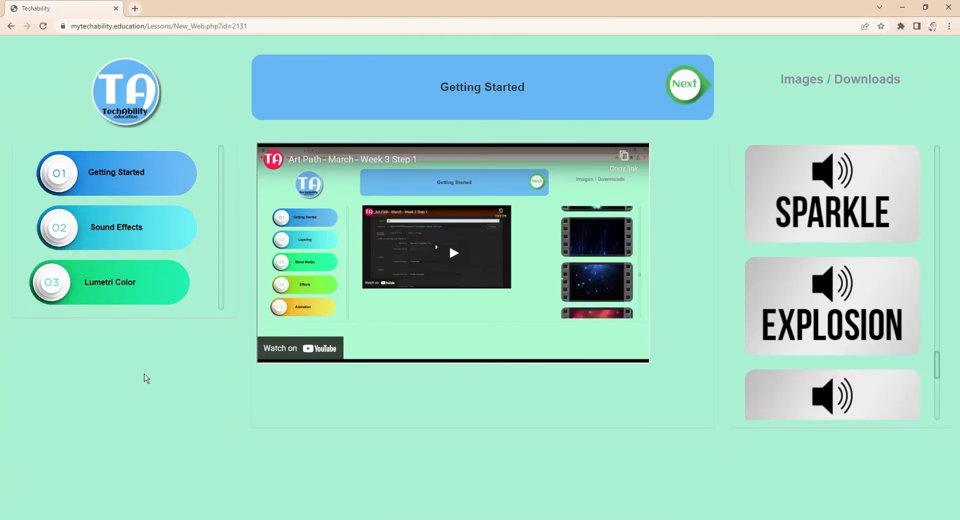
{"action": "mouse_move", "coordinate": [920, 347]}
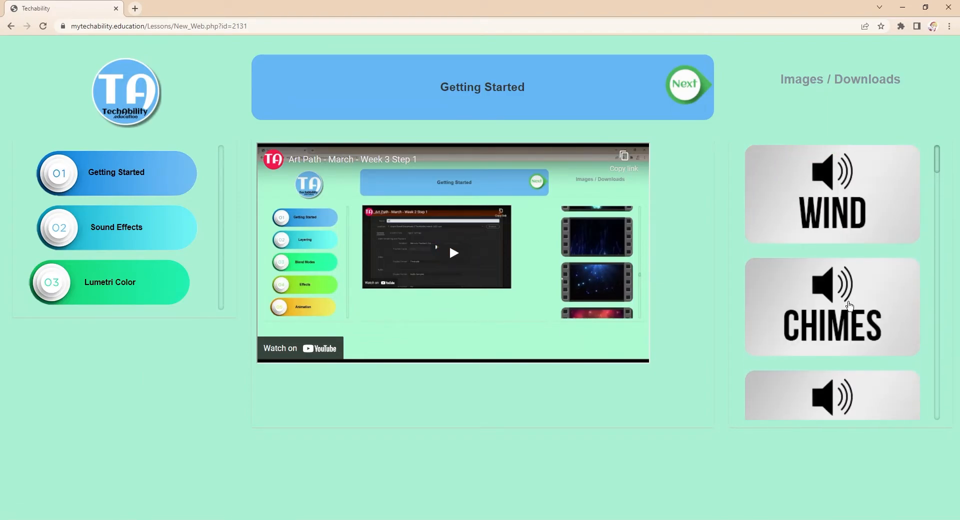
Find the EXPLOSION sound effect card on the lesson page and start downloading it.
{"action": "scroll", "scroll_direction": "down", "scroll_amount": 3}
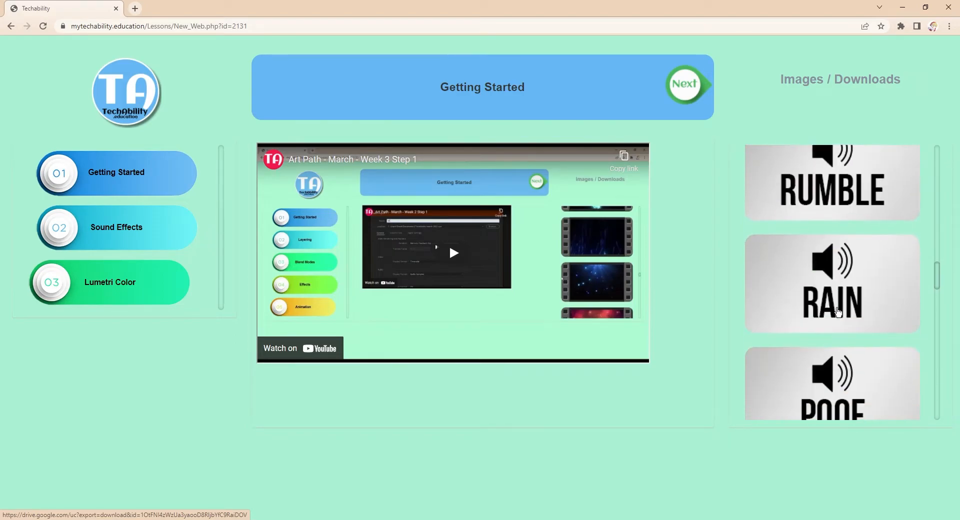
{"action": "scroll", "scroll_direction": "down", "scroll_amount": 3}
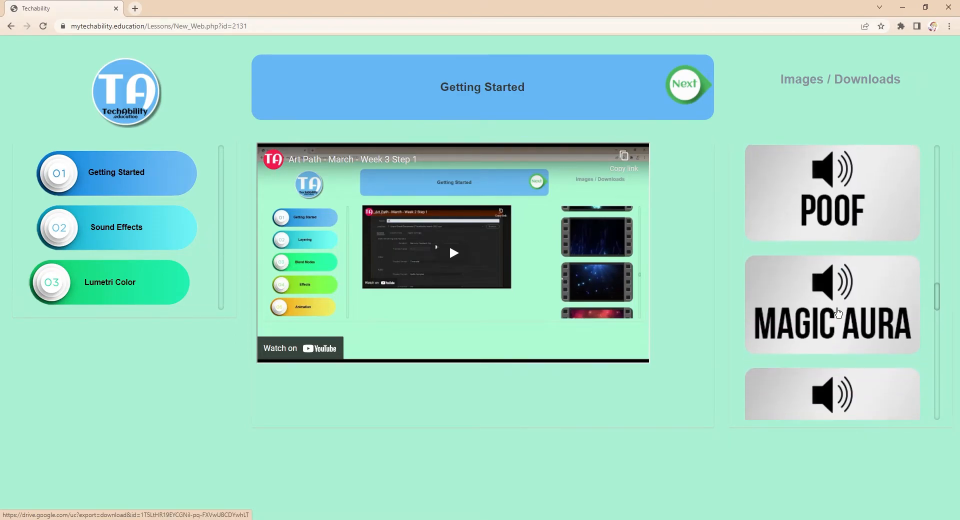
{"action": "scroll", "scroll_direction": "down", "scroll_amount": 3}
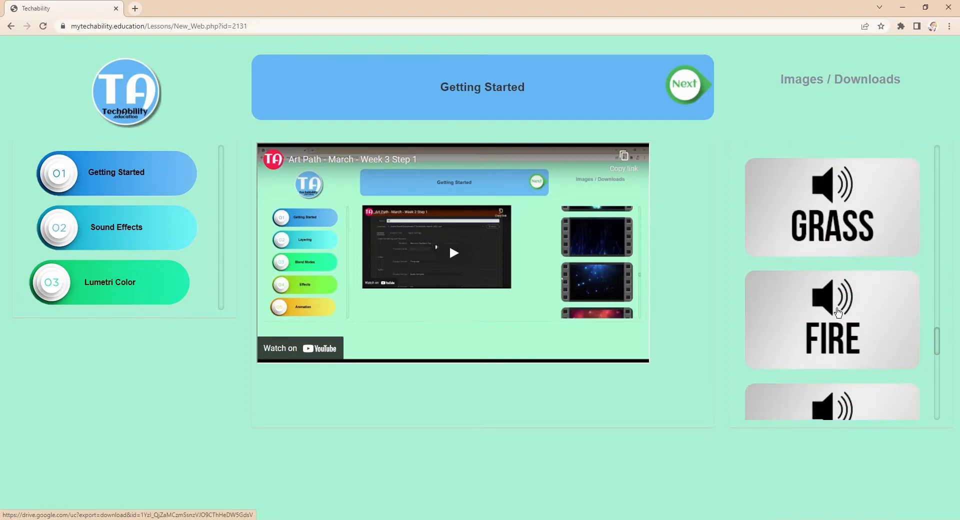
{"action": "scroll", "scroll_direction": "down", "scroll_amount": 3}
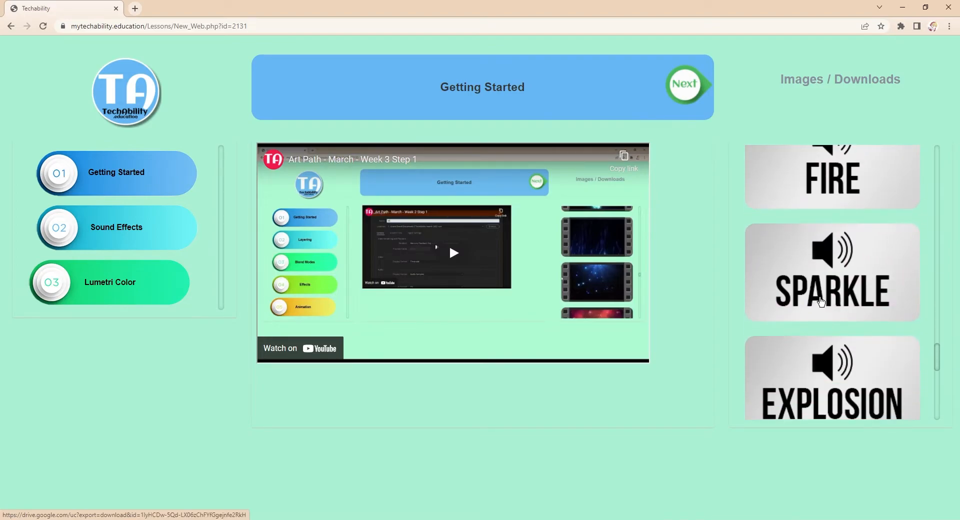
{"action": "scroll", "scroll_direction": "down", "scroll_amount": 3}
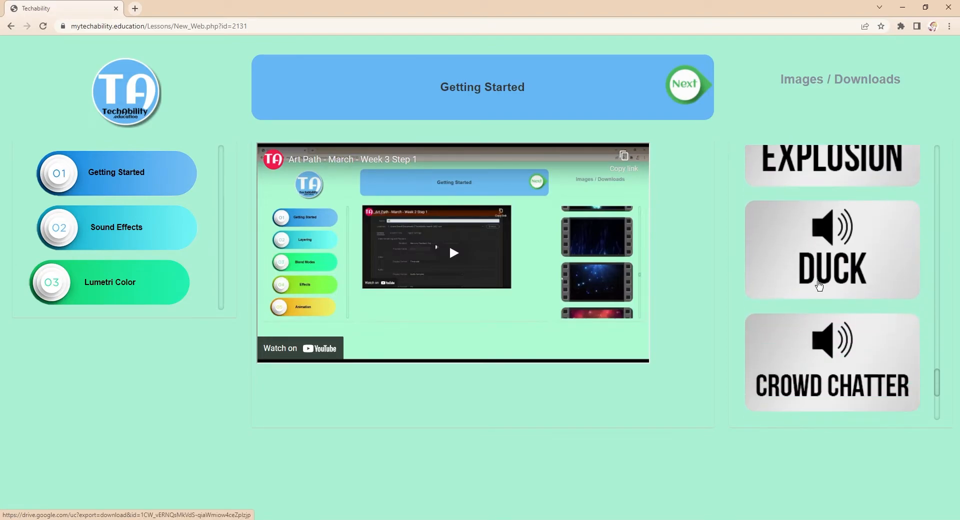
{"action": "scroll", "scroll_direction": "down", "scroll_amount": 3}
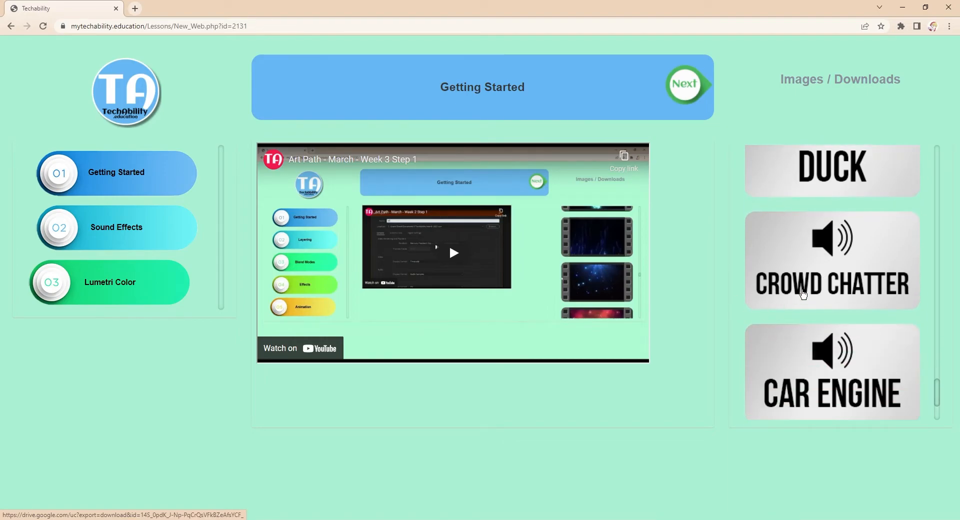
{"action": "scroll", "scroll_direction": "down", "scroll_amount": 3}
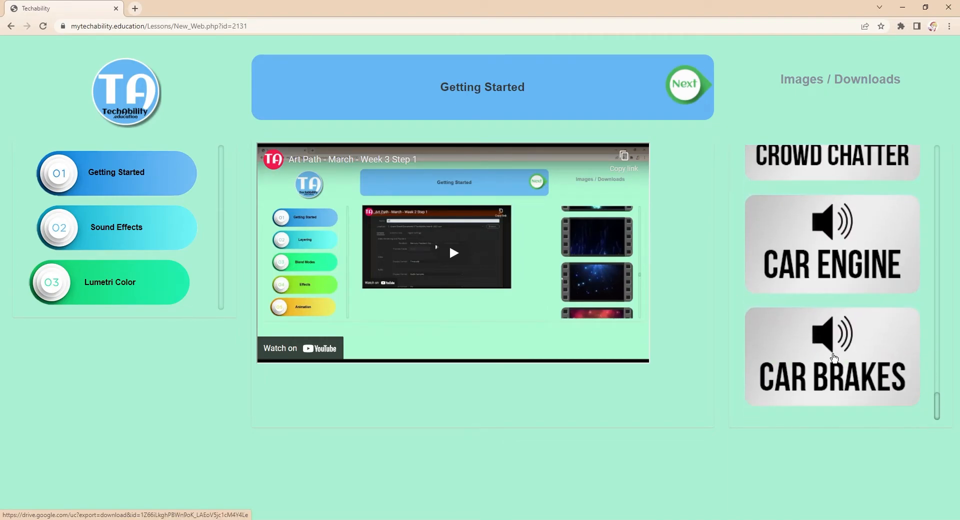
{"action": "scroll", "scroll_direction": "down", "scroll_amount": 3}
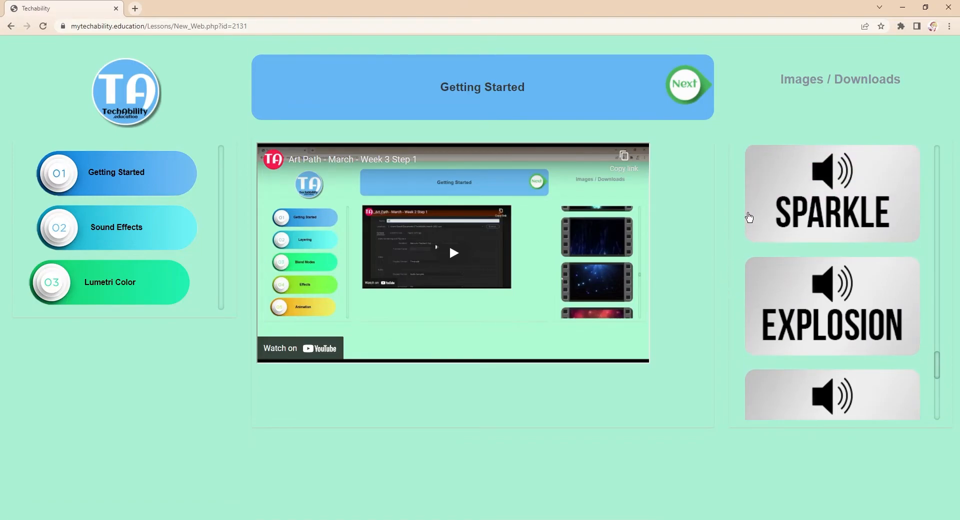
{"action": "mouse_move", "coordinate": [819, 299]}
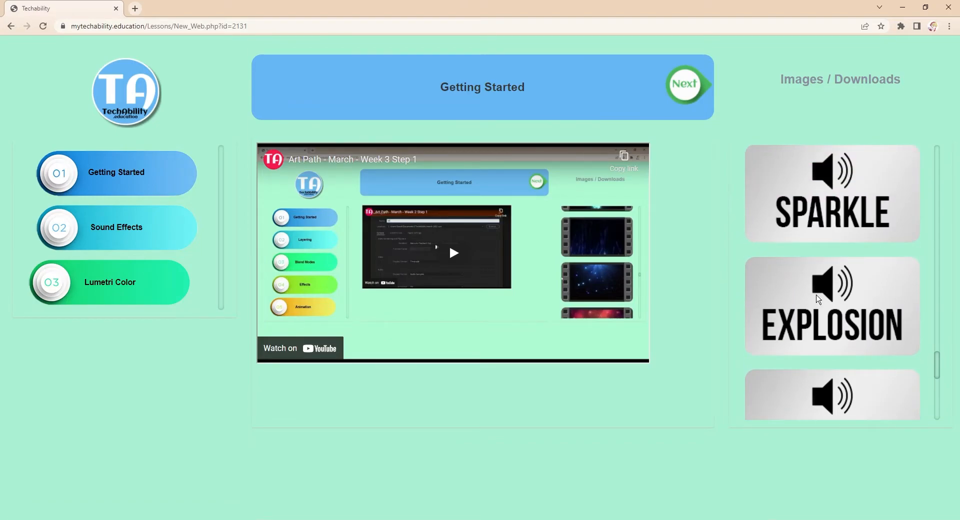
{"action": "left_click", "coordinate": [832, 306]}
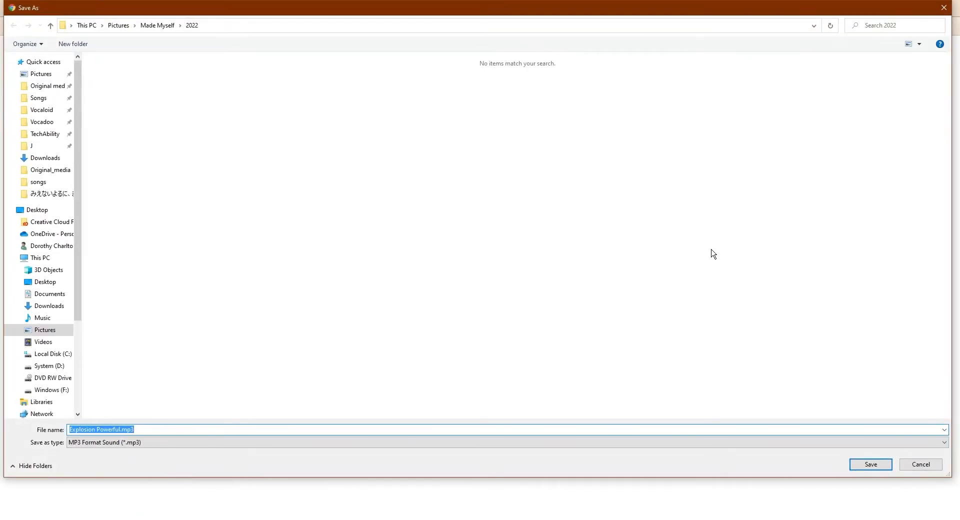
Save Explosion Powerful.mp3 into Downloads and open the movie trailer project.
{"action": "left_click", "coordinate": [49, 305]}
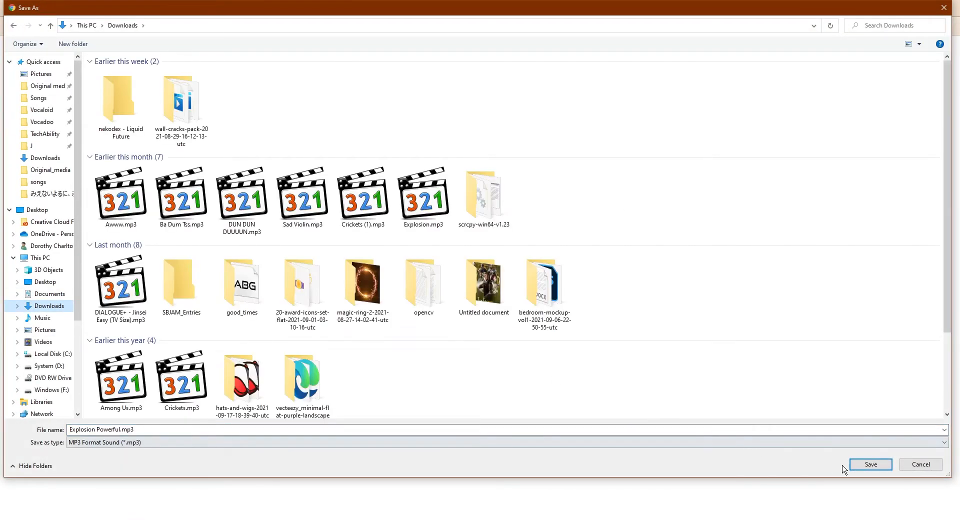
{"action": "left_click", "coordinate": [870, 464]}
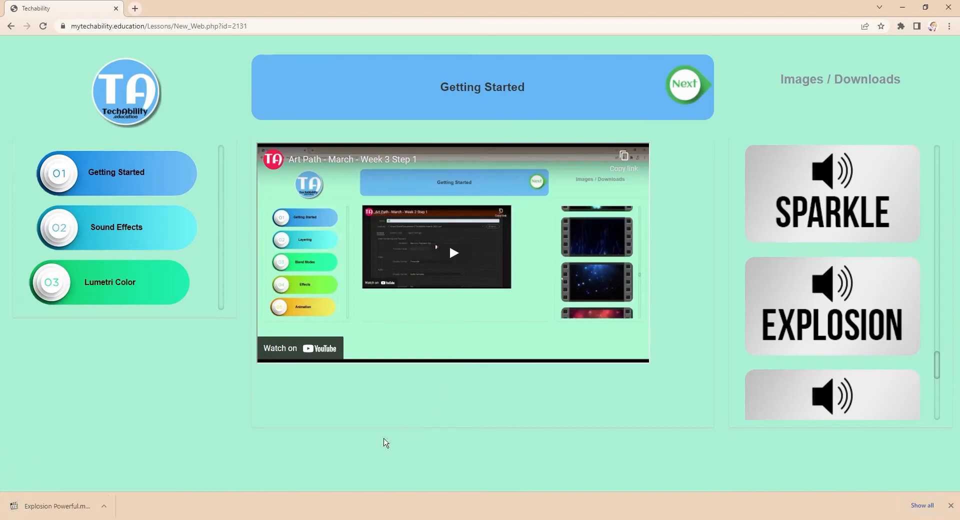
{"action": "mouse_move", "coordinate": [193, 434]}
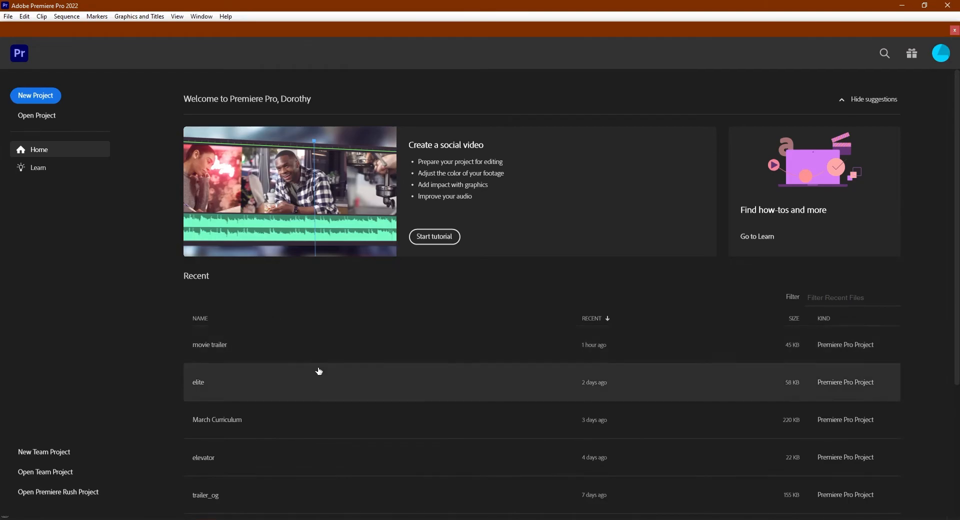
{"action": "double_click", "coordinate": [209, 344]}
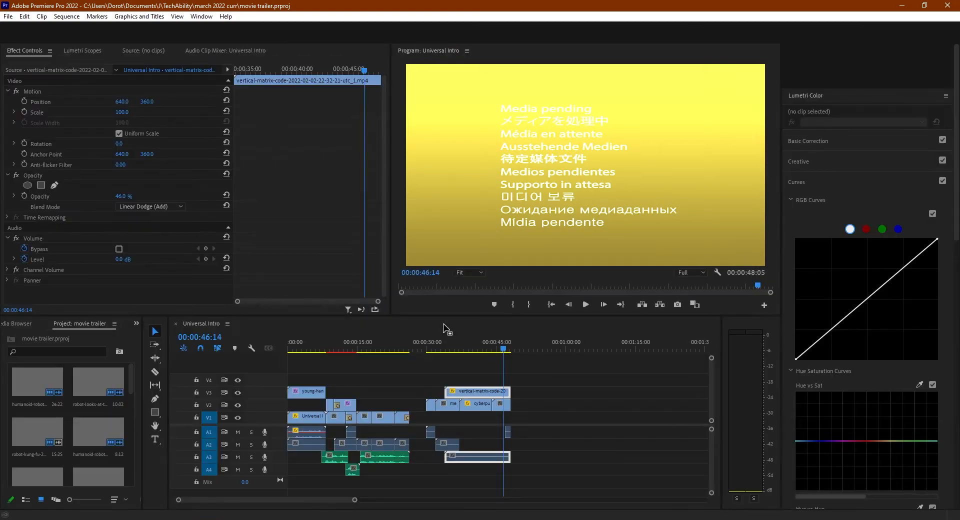
Import Explosion Powerful.mp3 from Downloads into the movie trailer project via File > Import.
{"action": "left_click", "coordinate": [8, 16]}
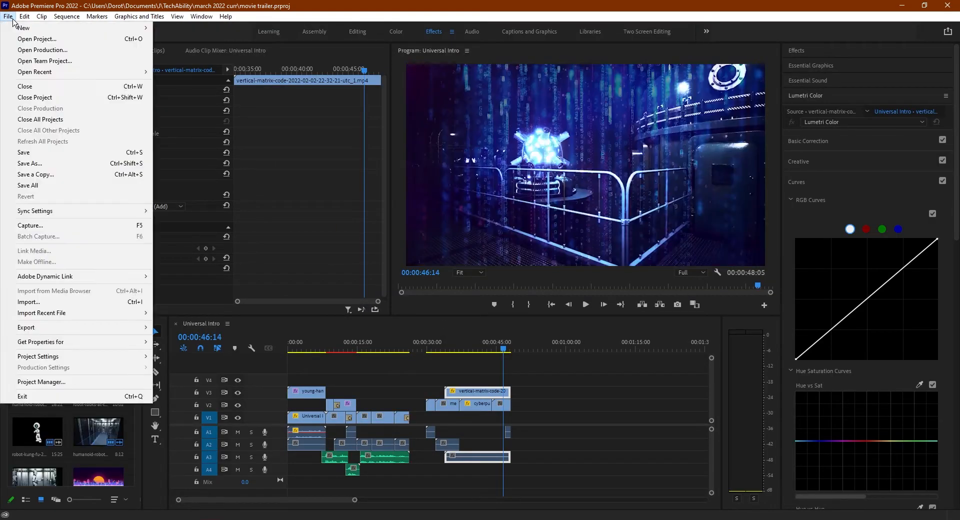
{"action": "left_click", "coordinate": [28, 302]}
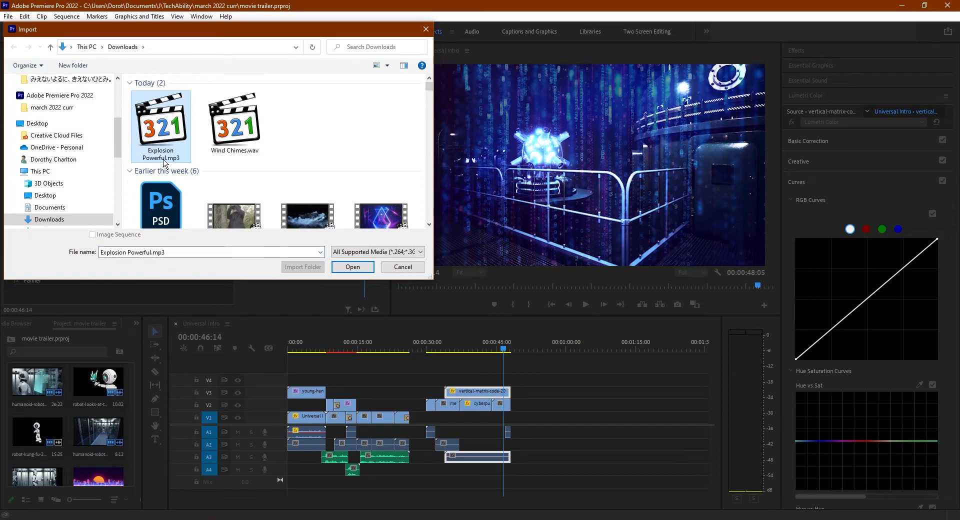
{"action": "left_click", "coordinate": [352, 266]}
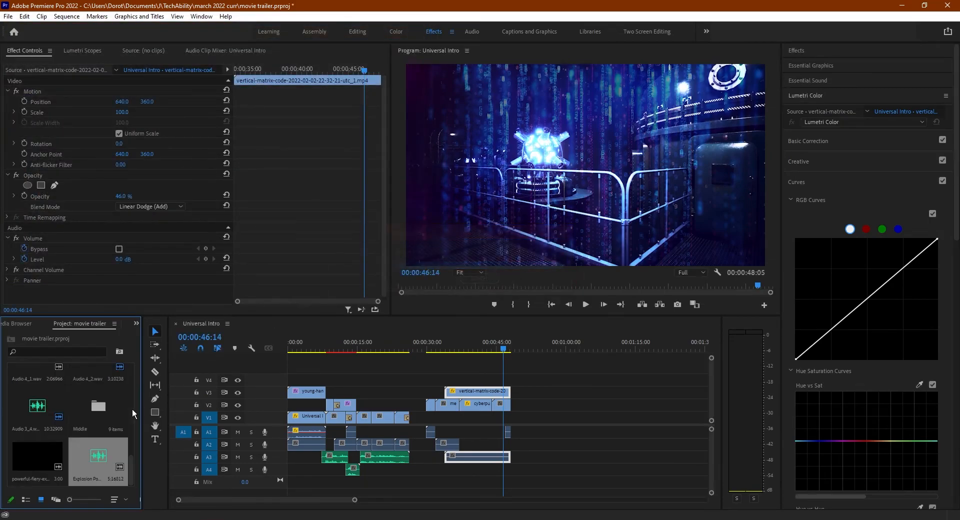
{"action": "mouse_move", "coordinate": [78, 468]}
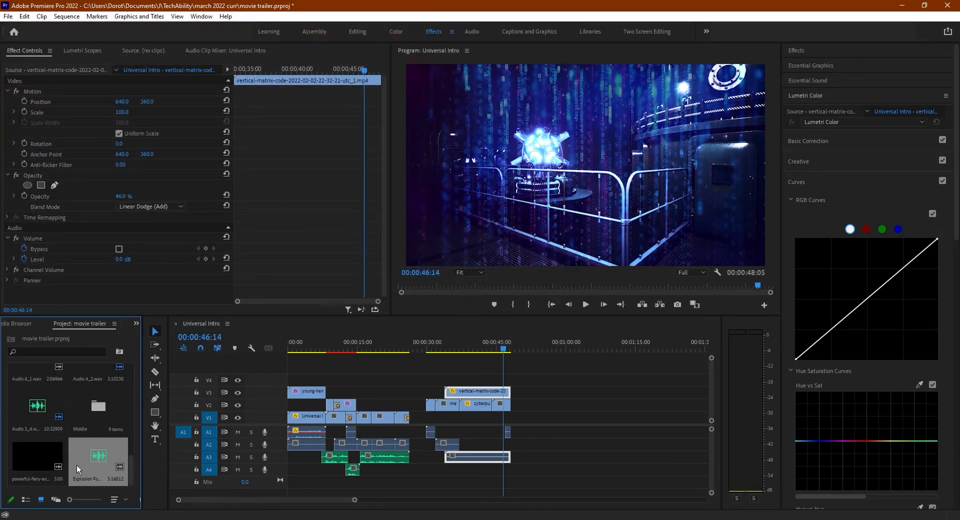
{"action": "mouse_move", "coordinate": [116, 468]}
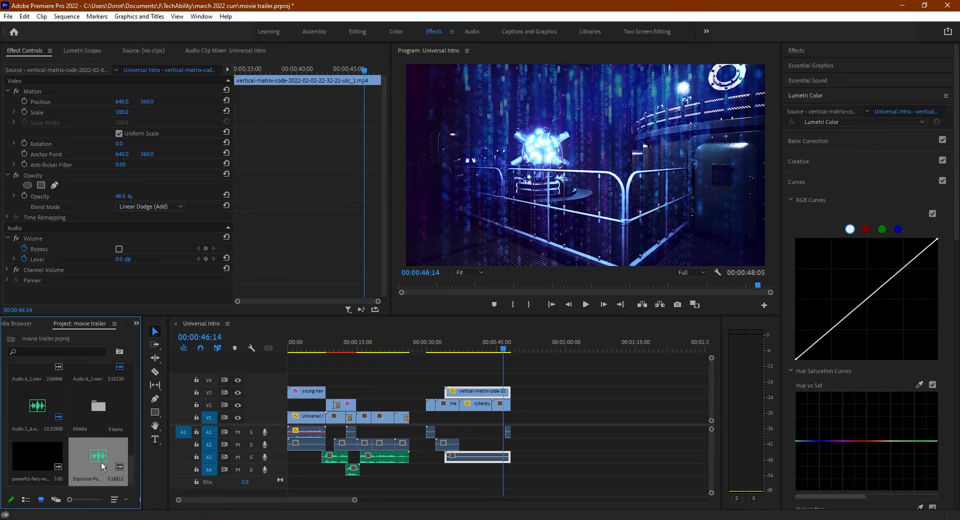
{"action": "mouse_move", "coordinate": [104, 453]}
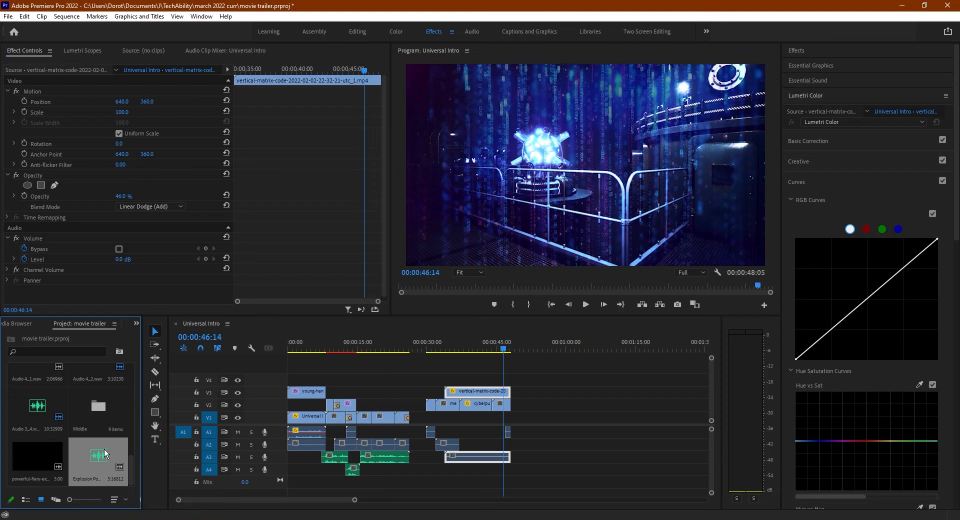
{"action": "mouse_move", "coordinate": [105, 460]}
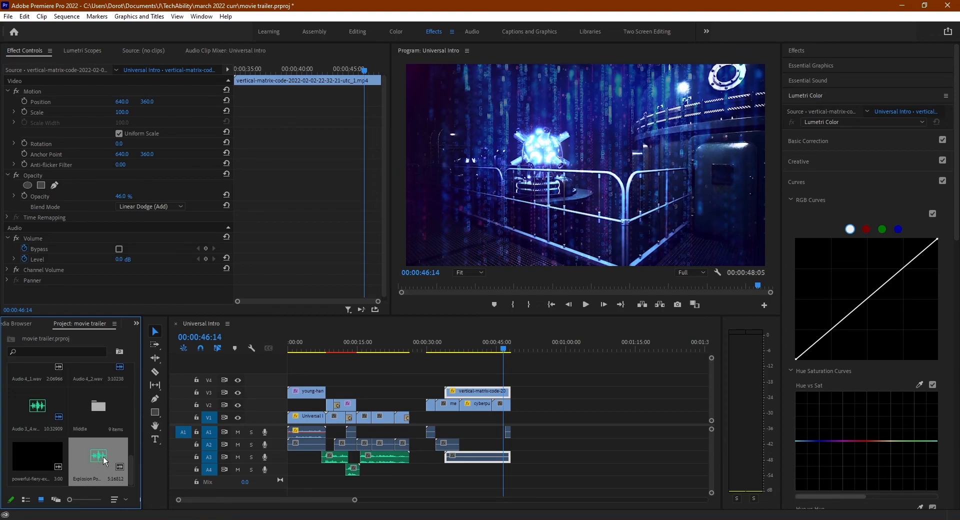